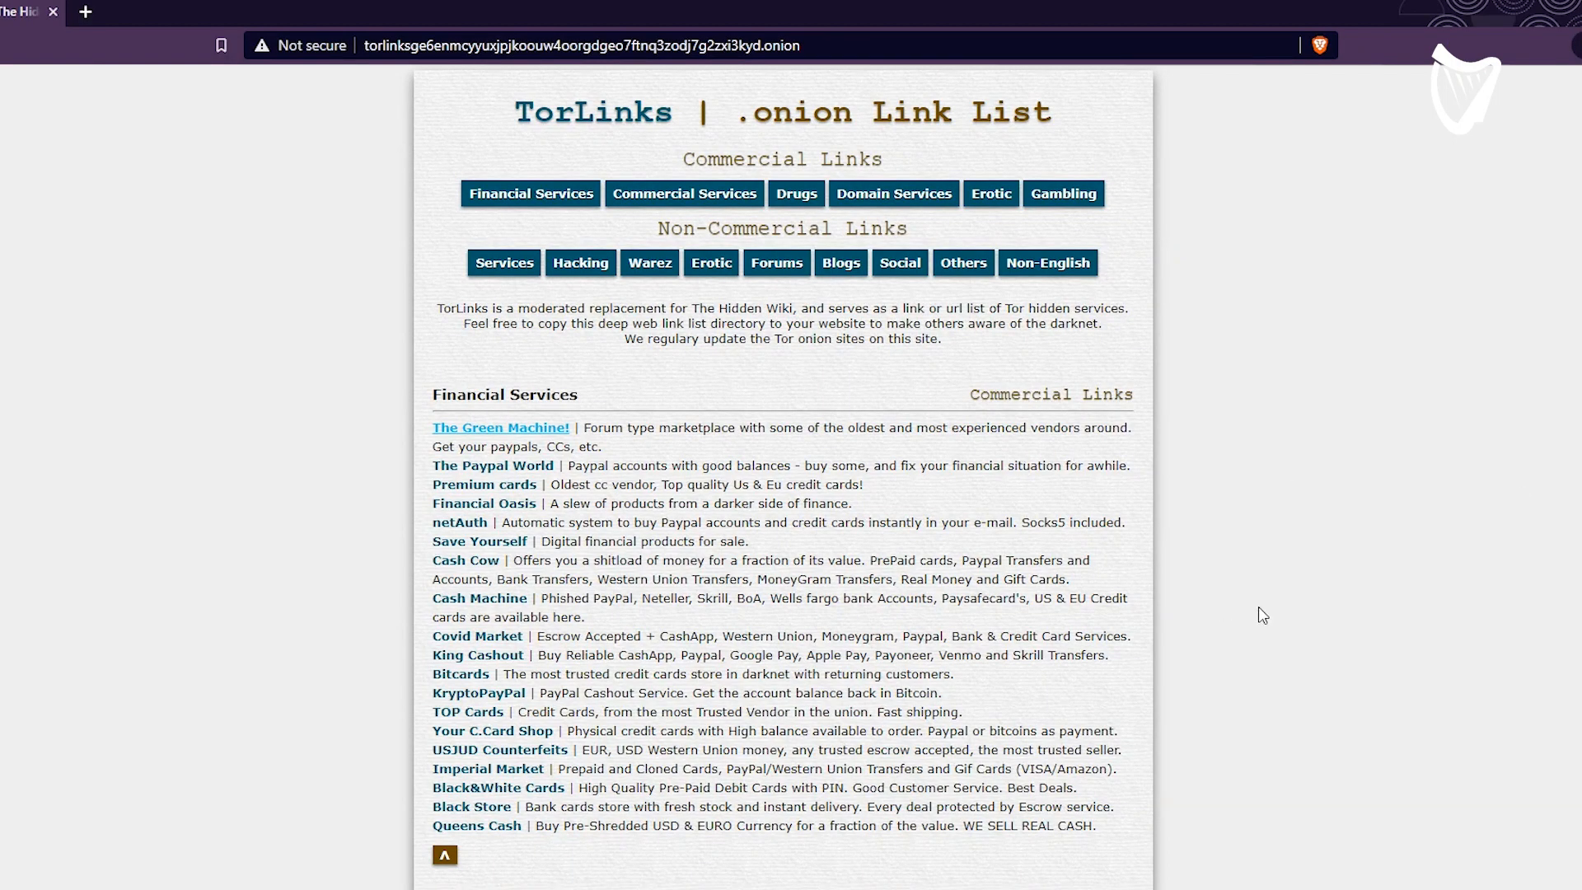
scroll("down", 3)
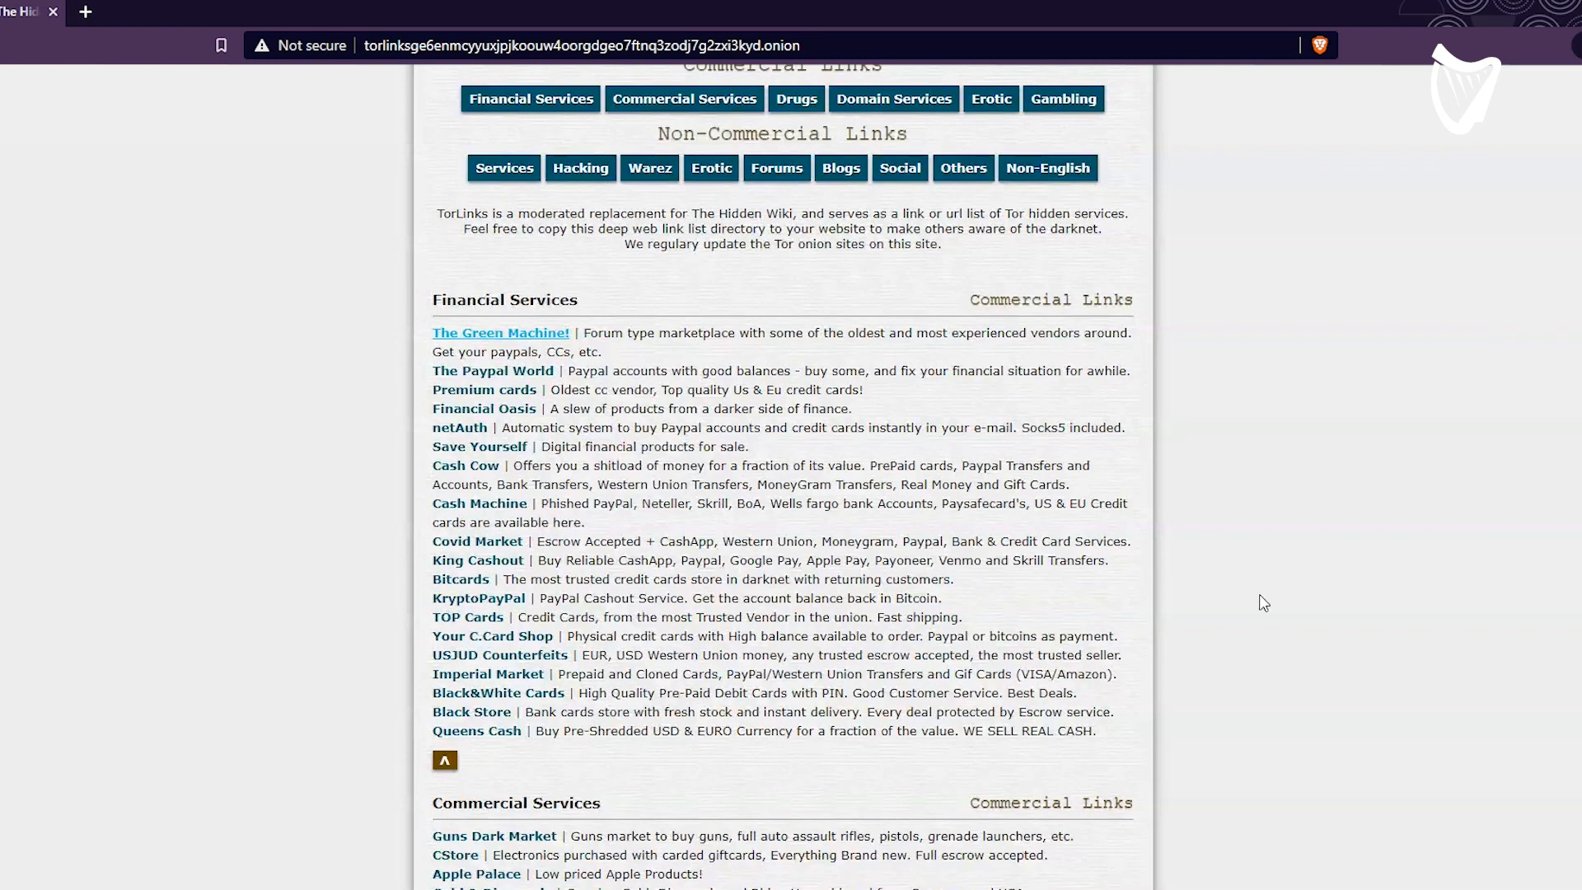
mouse_move(1259, 600)
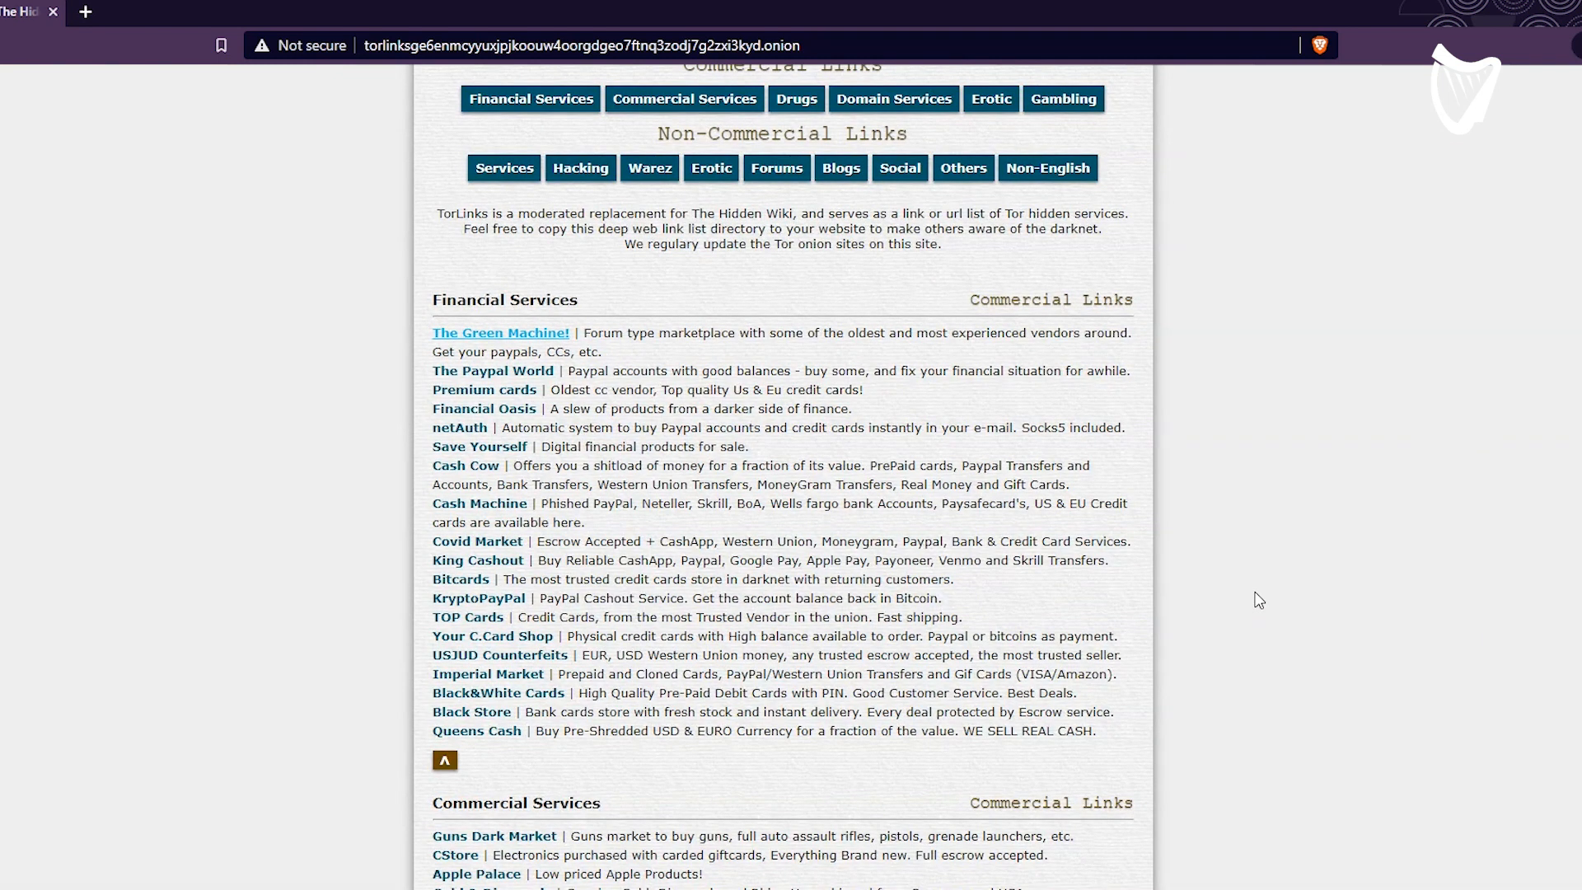
scroll("down", 3)
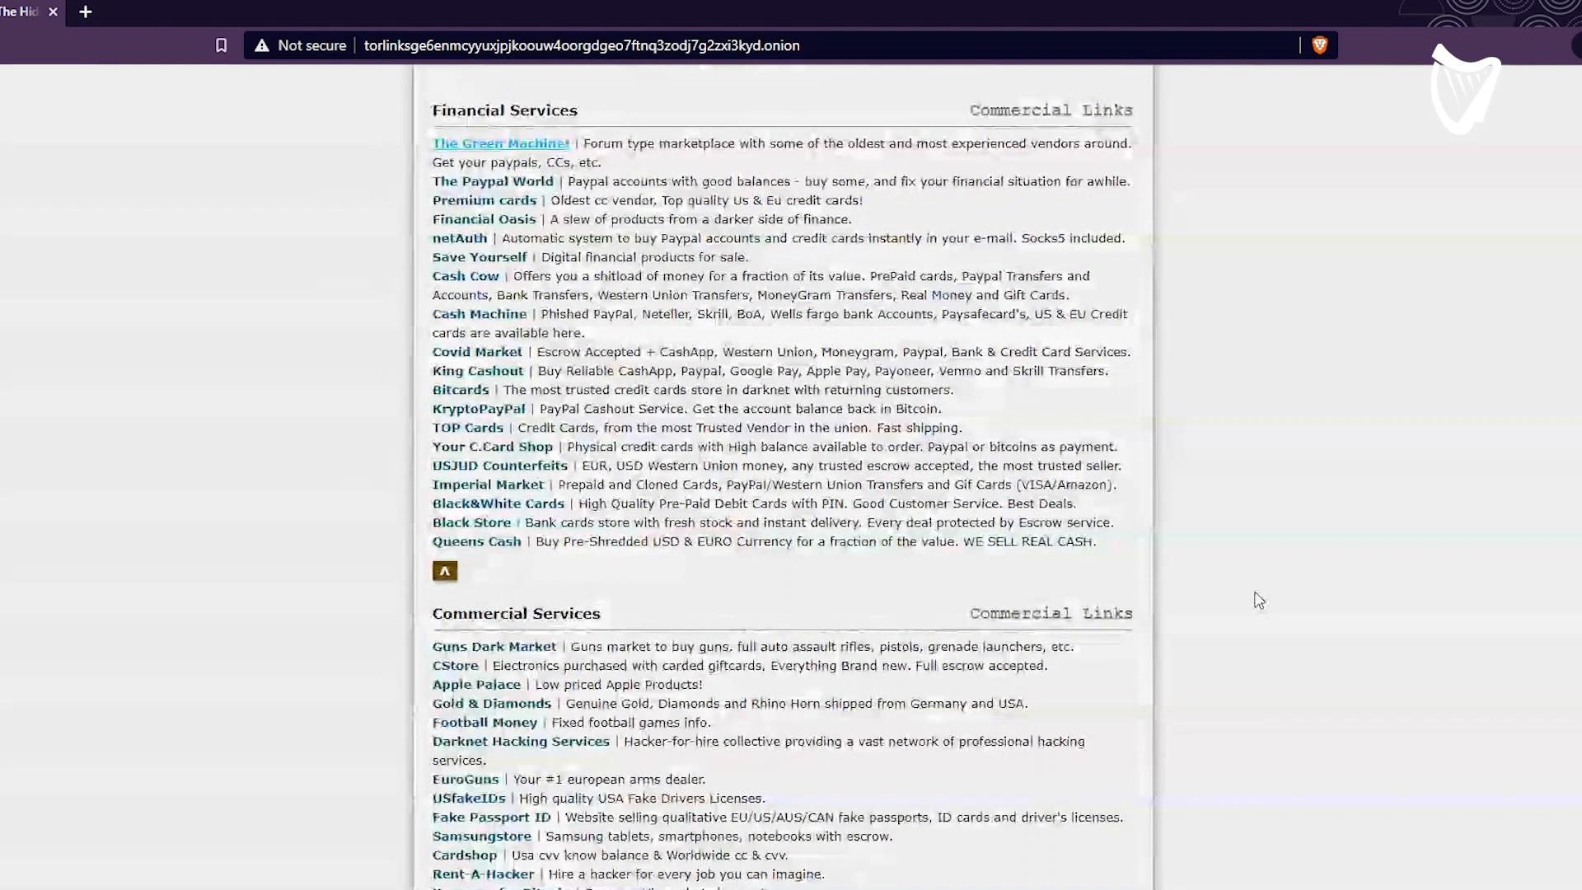